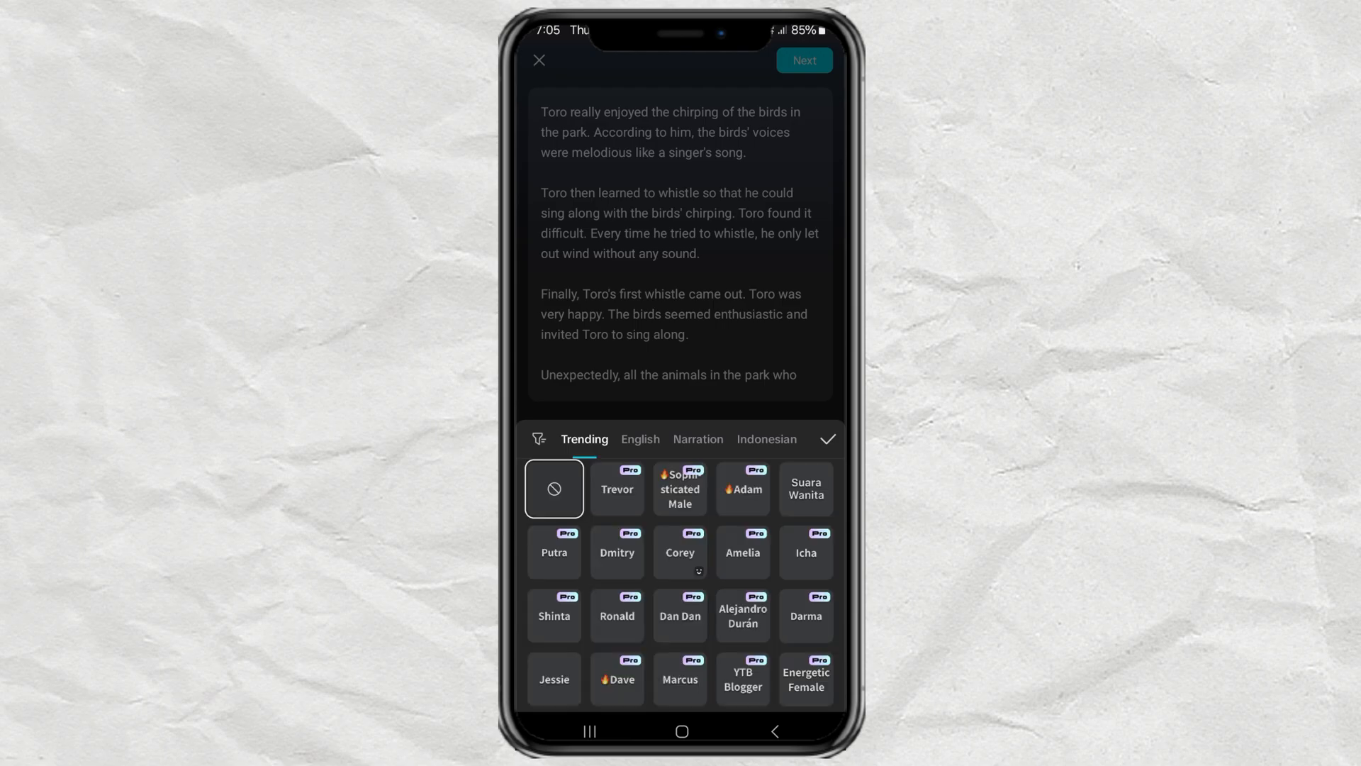
- Browse the Trending voice grid for the Toro story without picking one, then leave CapCut via Home
scroll("down", 3)
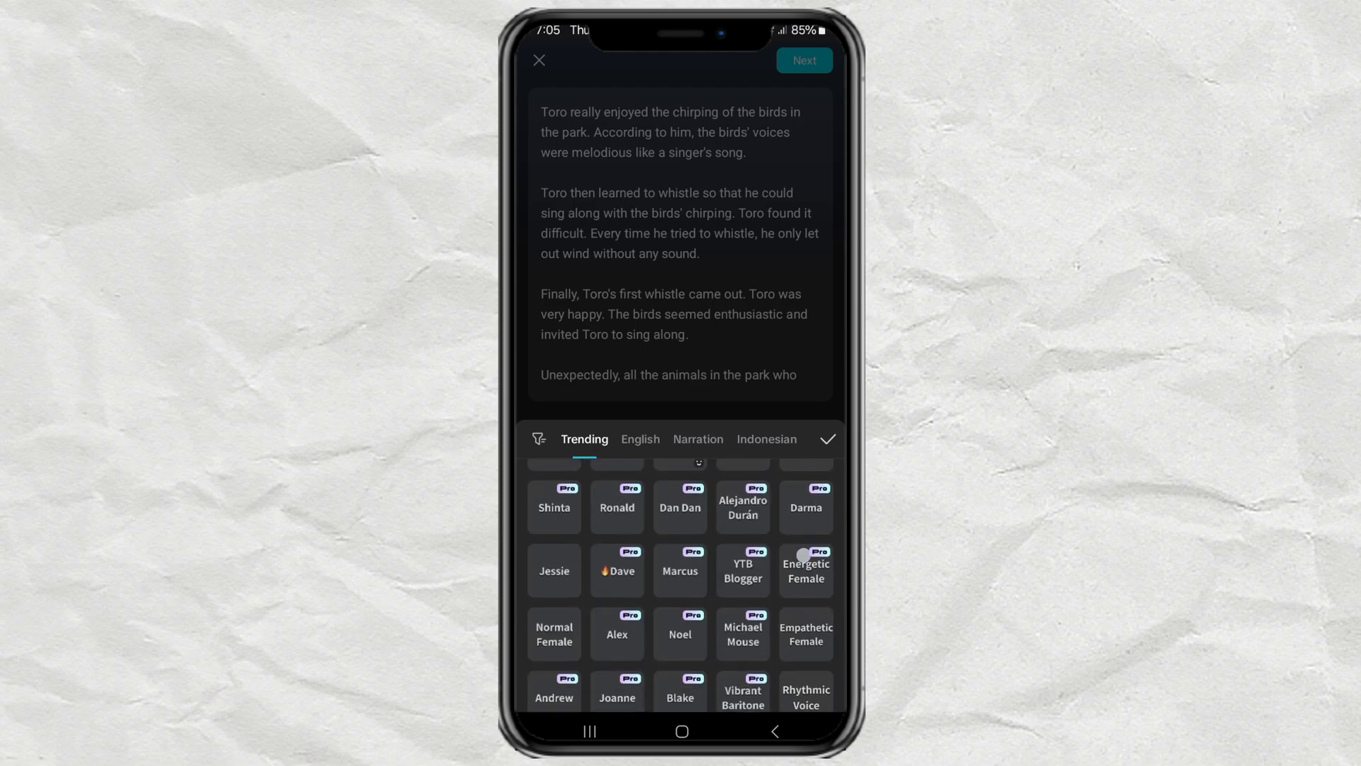
scroll("down", 3)
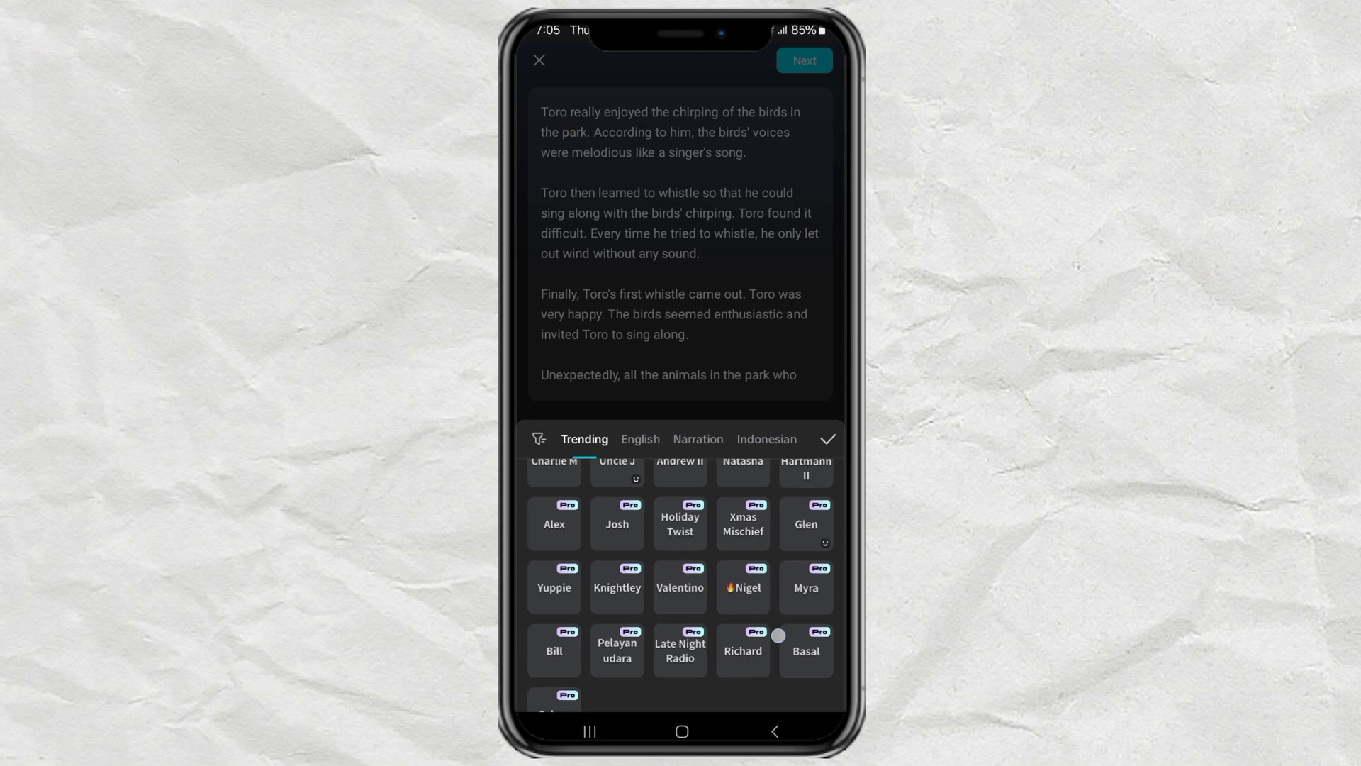
scroll("down", 3)
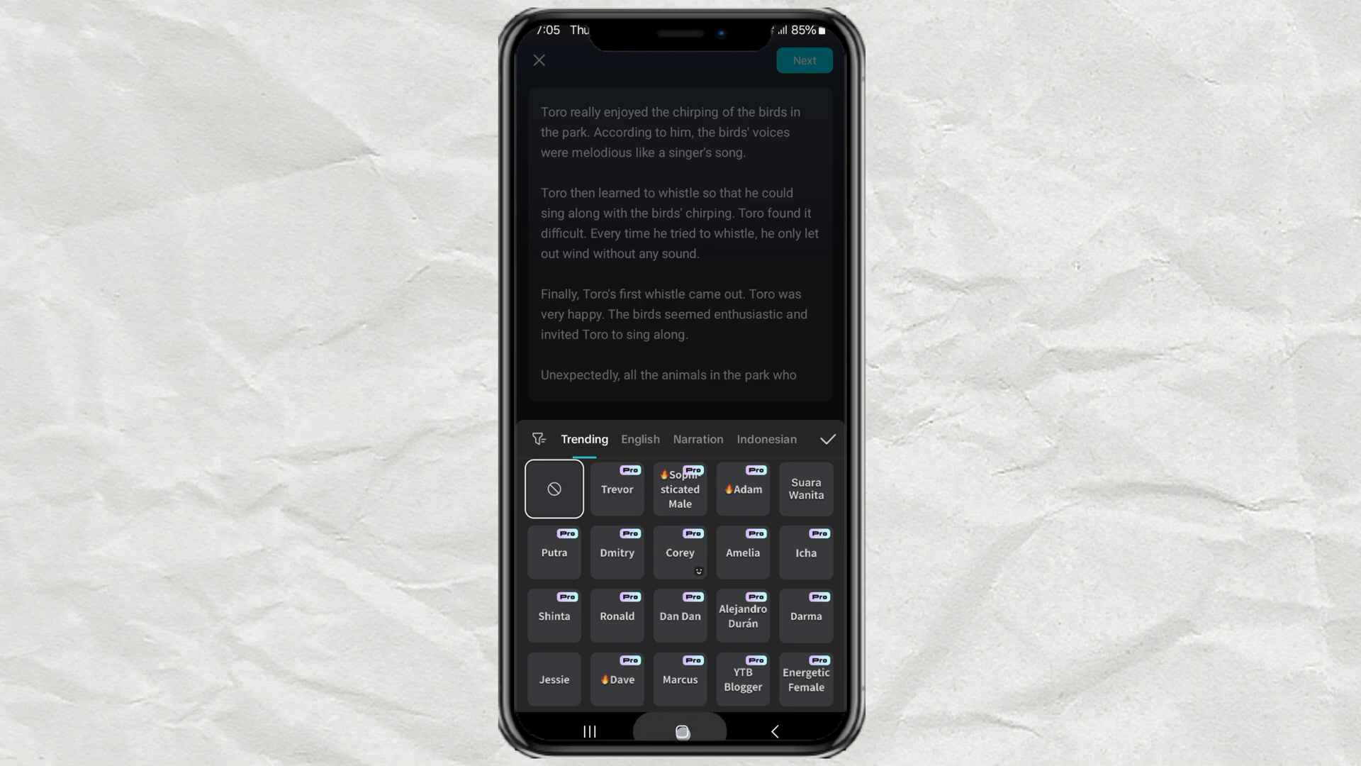
left_click(681, 732)
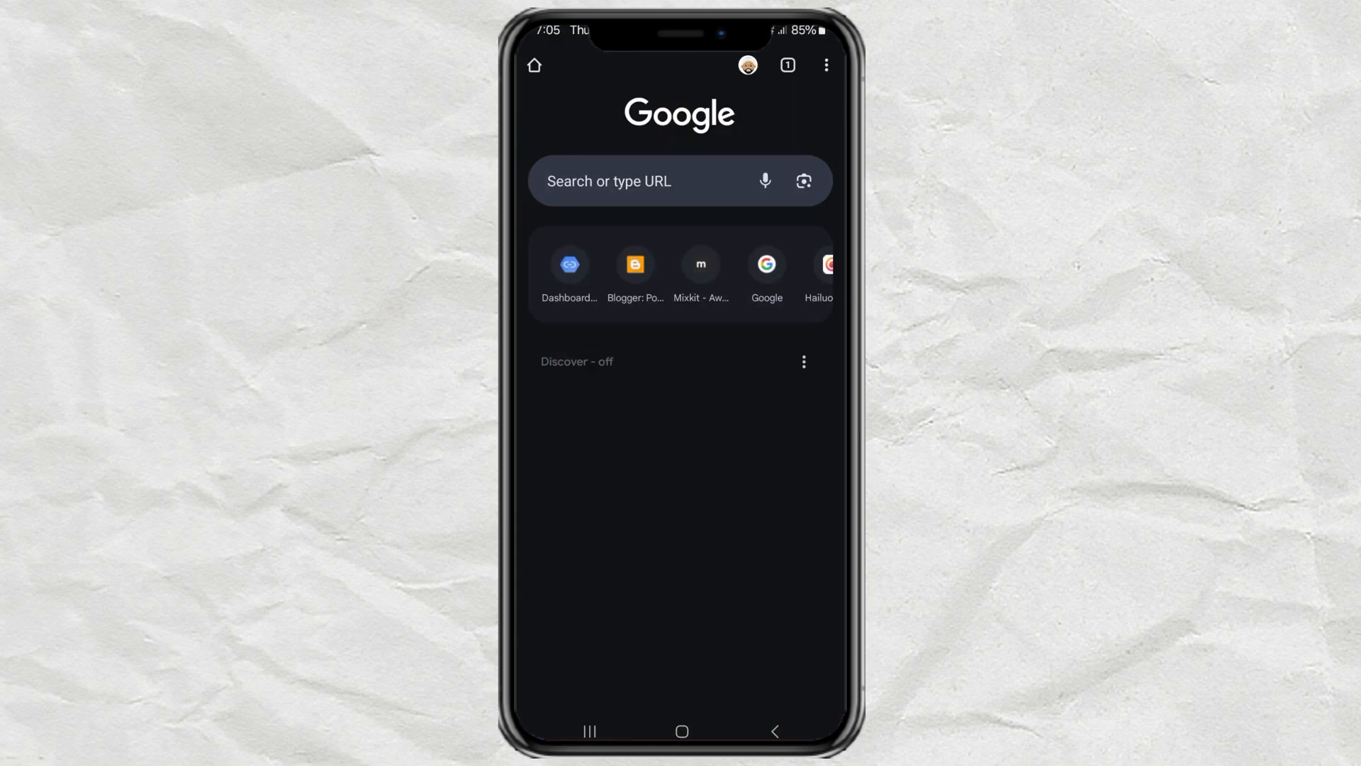
- Load capcut.com in Chrome's address bar to reach the CapCut home creation page
left_click(642, 182)
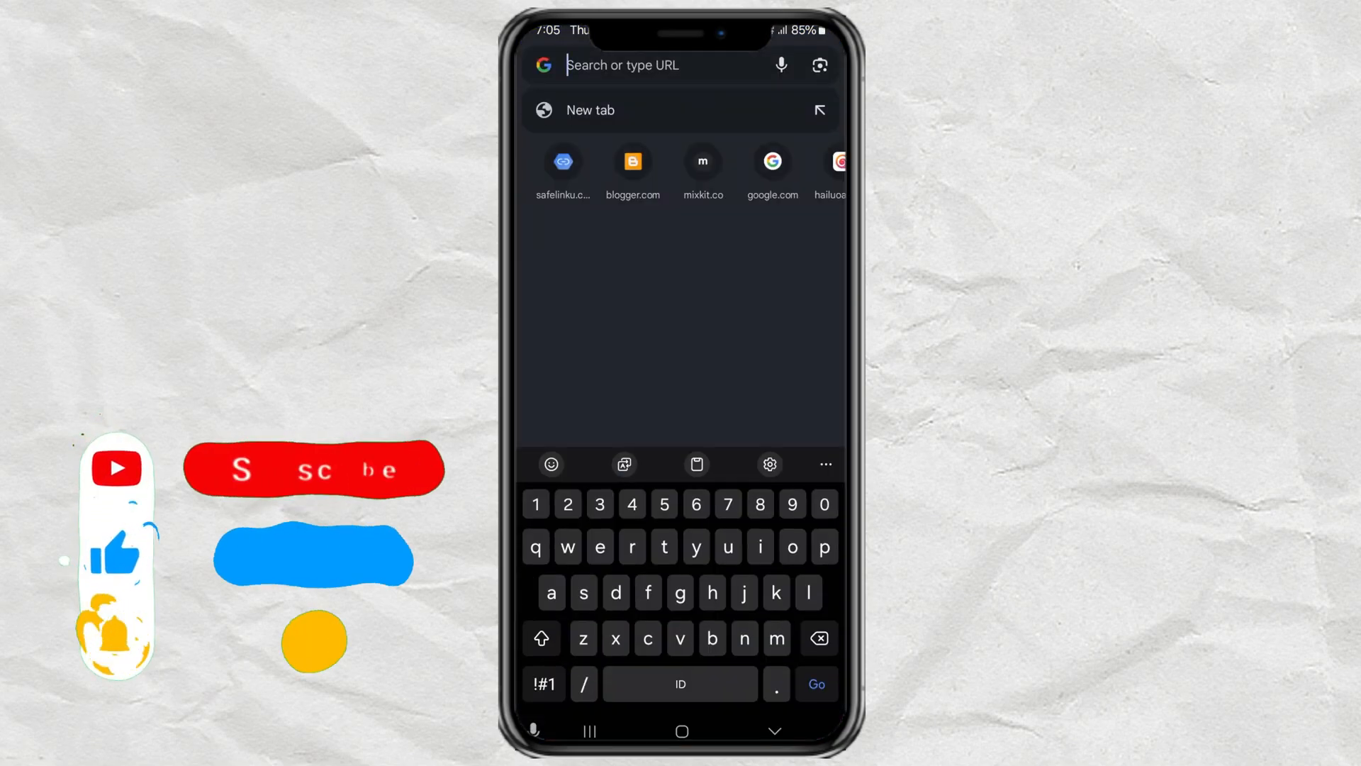
type("capcut.com")
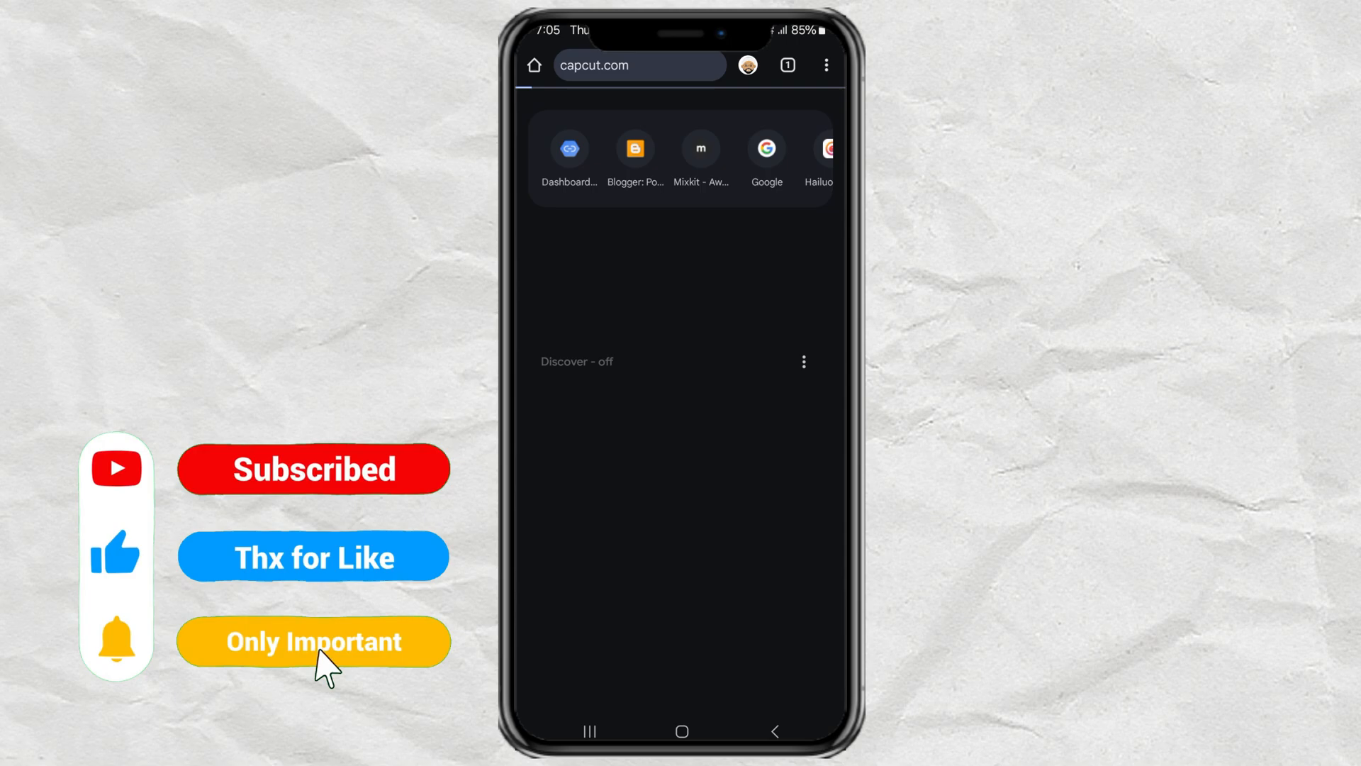
left_click(825, 65)
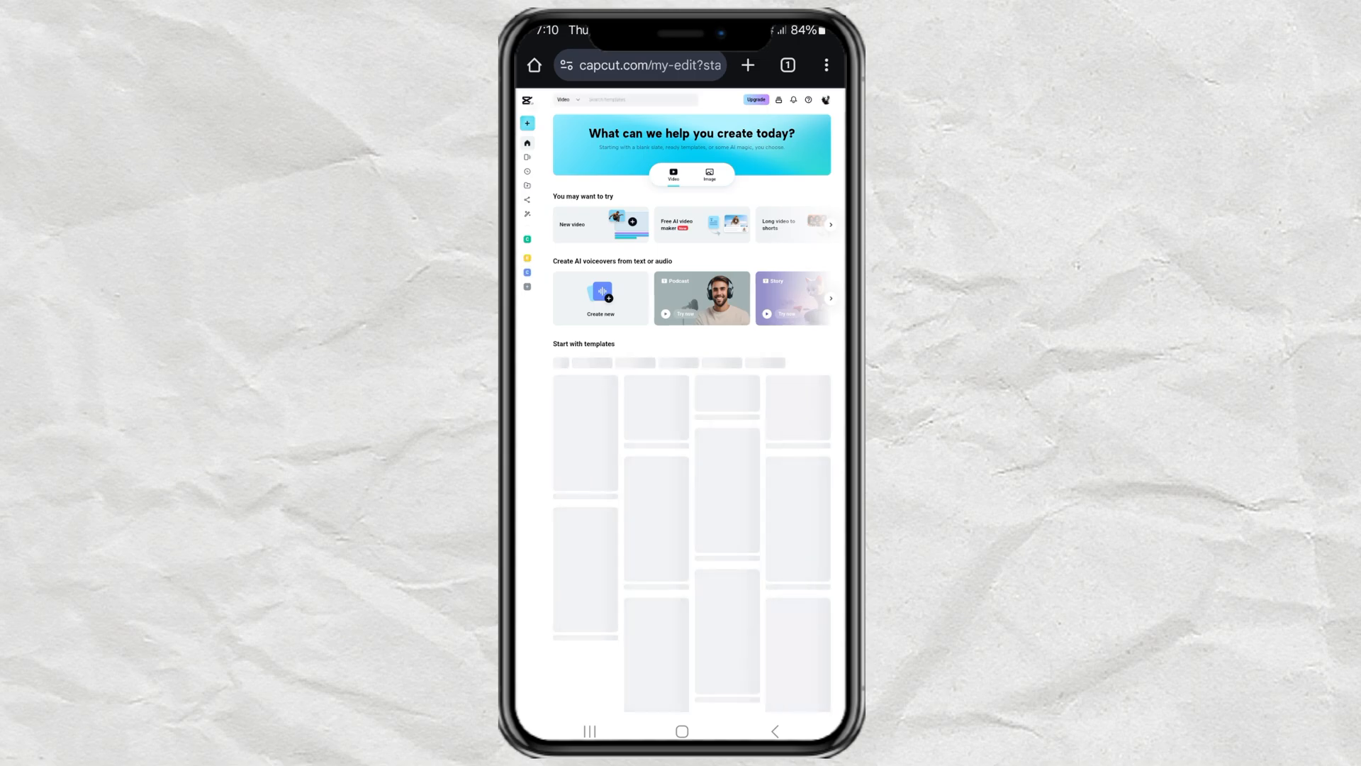
- Start the 'Create AI voiceovers from text or audio' tool via Create now
scroll("down", 3)
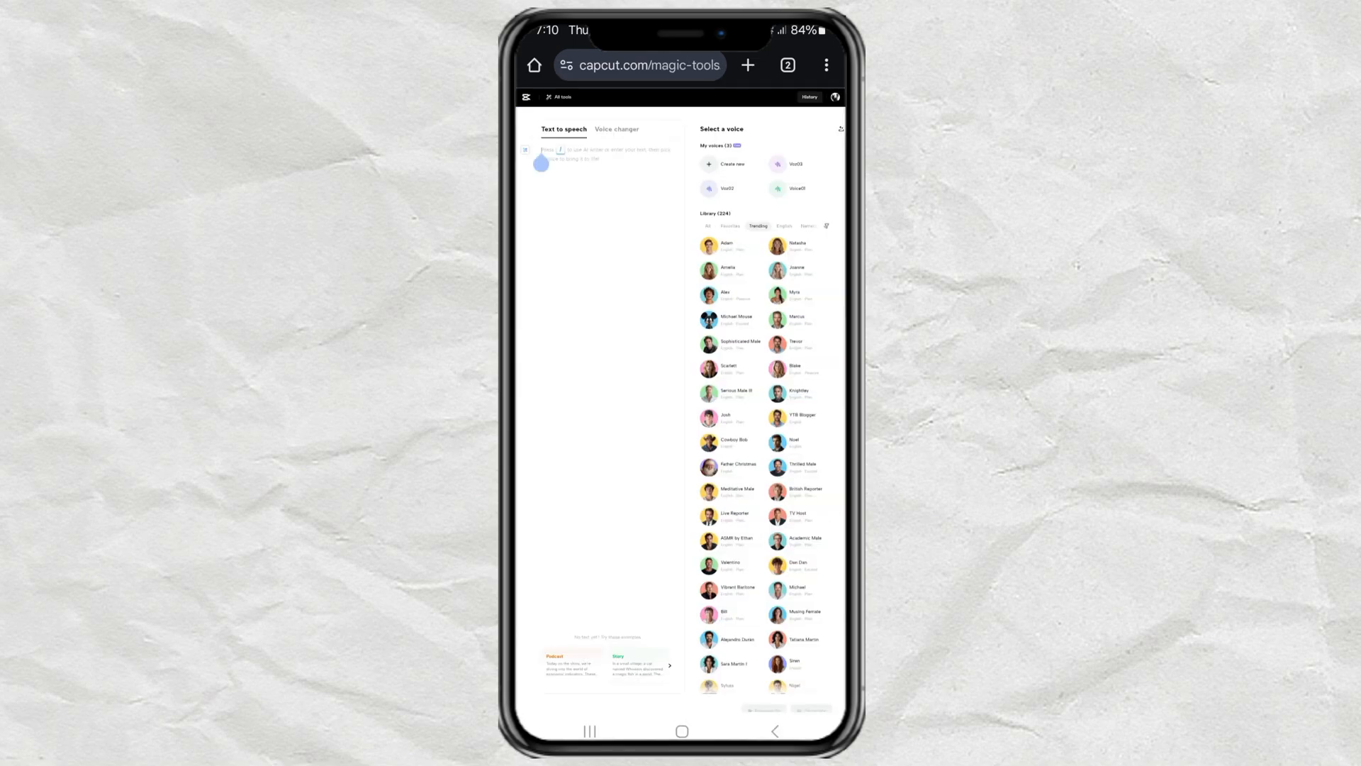
- Paste the Toro story into the script box and scroll through the voice Library without choosing
left_click(598, 155)
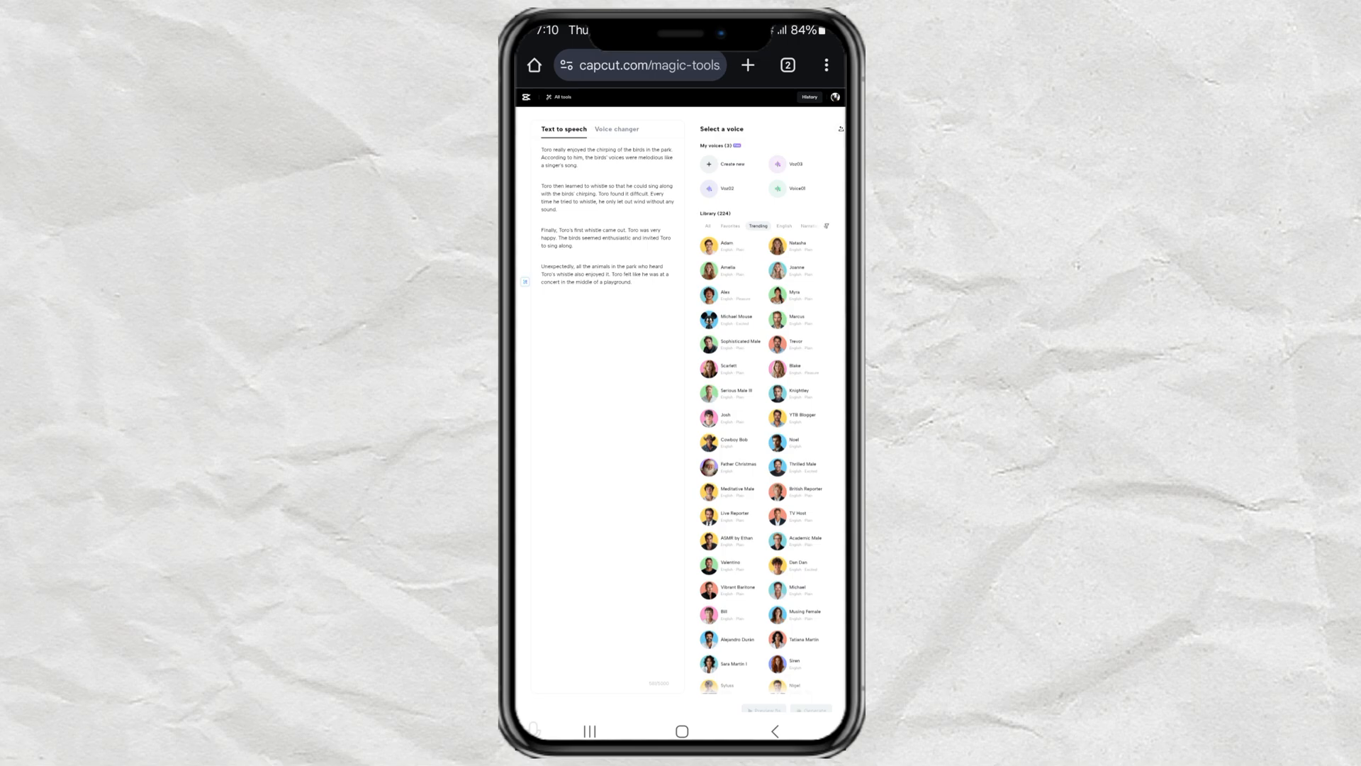
scroll("down", 3)
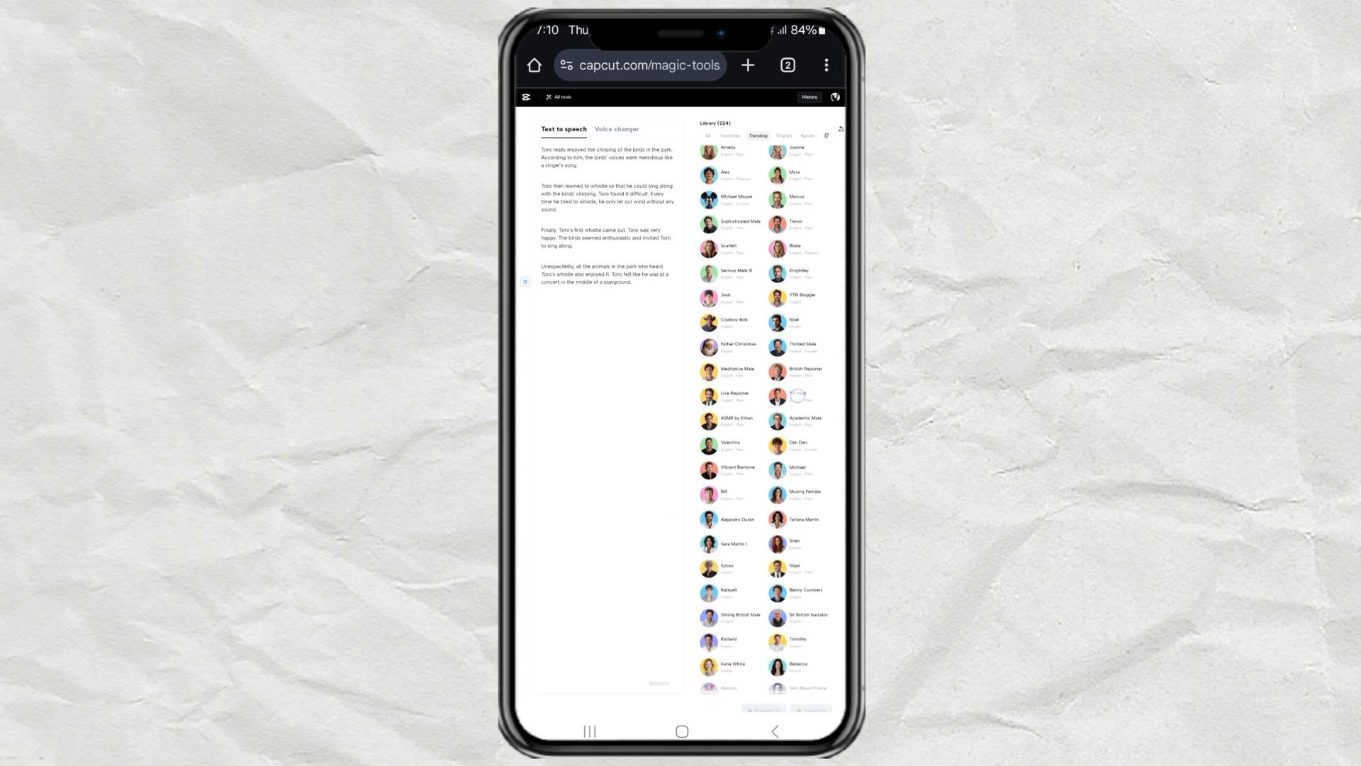
scroll("down", 3)
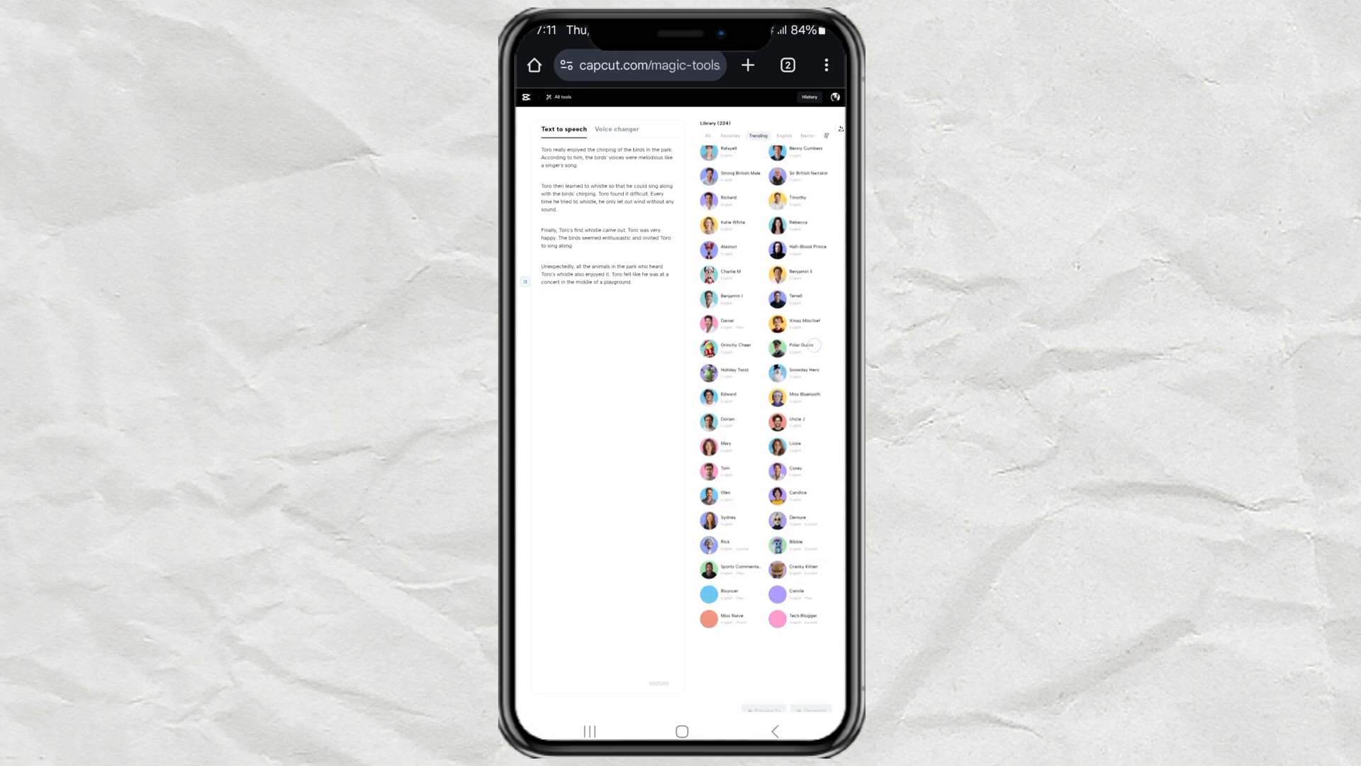
scroll("down", 3)
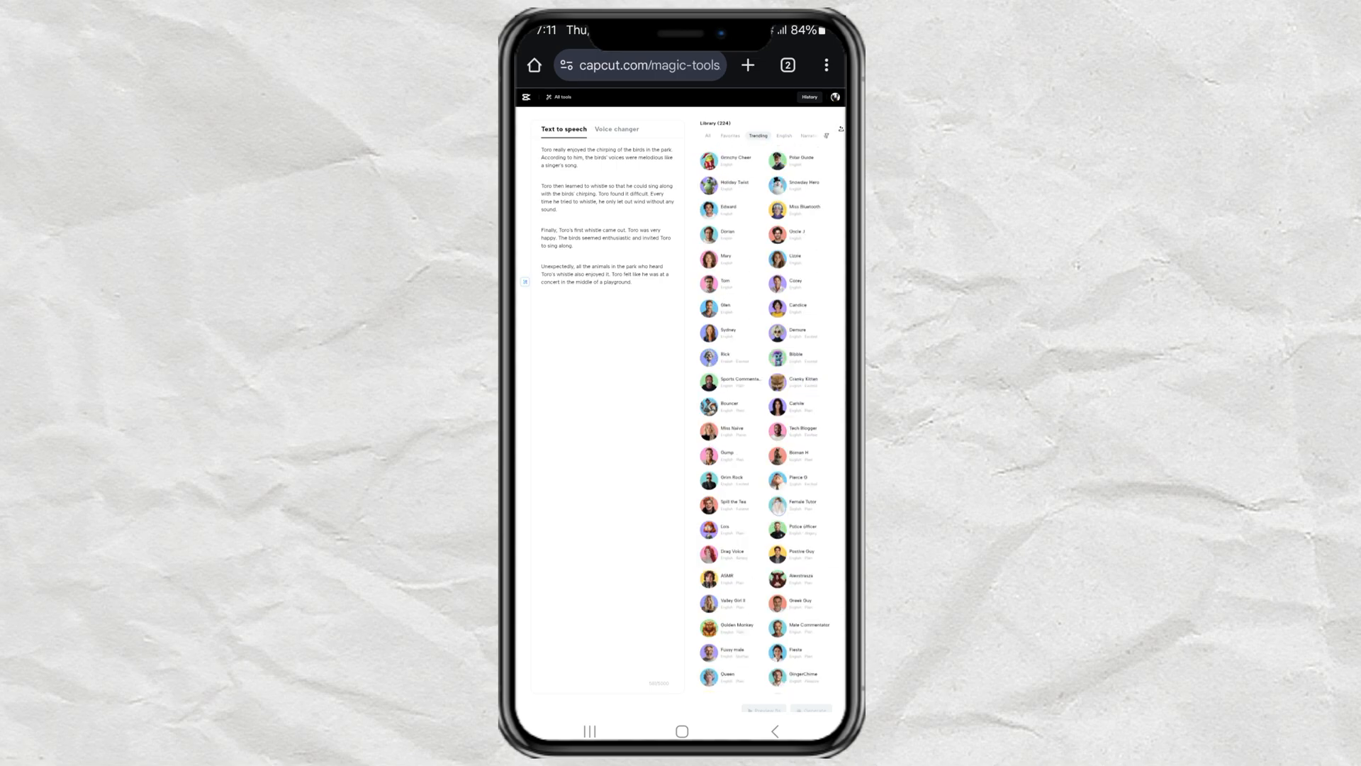
scroll("down", 3)
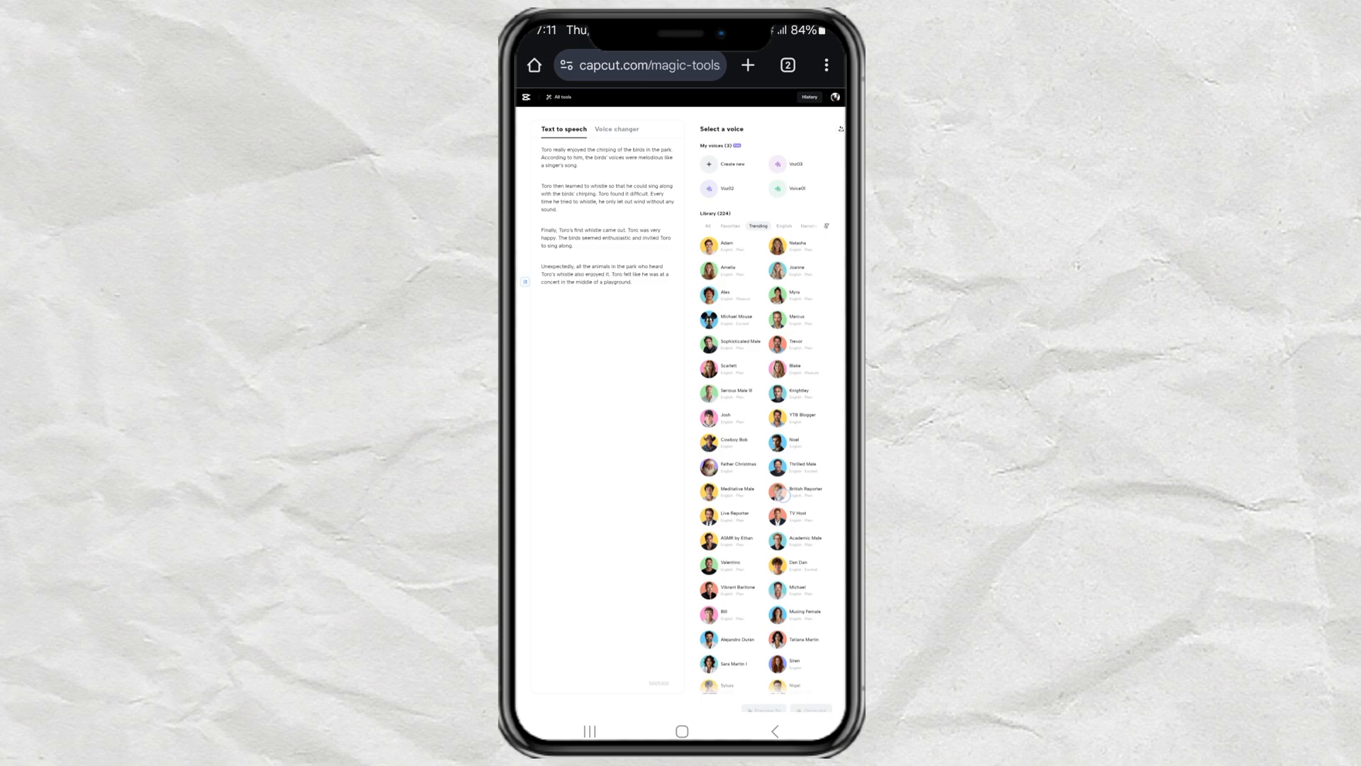
- Select the Adam voice and generate speech from the Toro story text
left_click(732, 245)
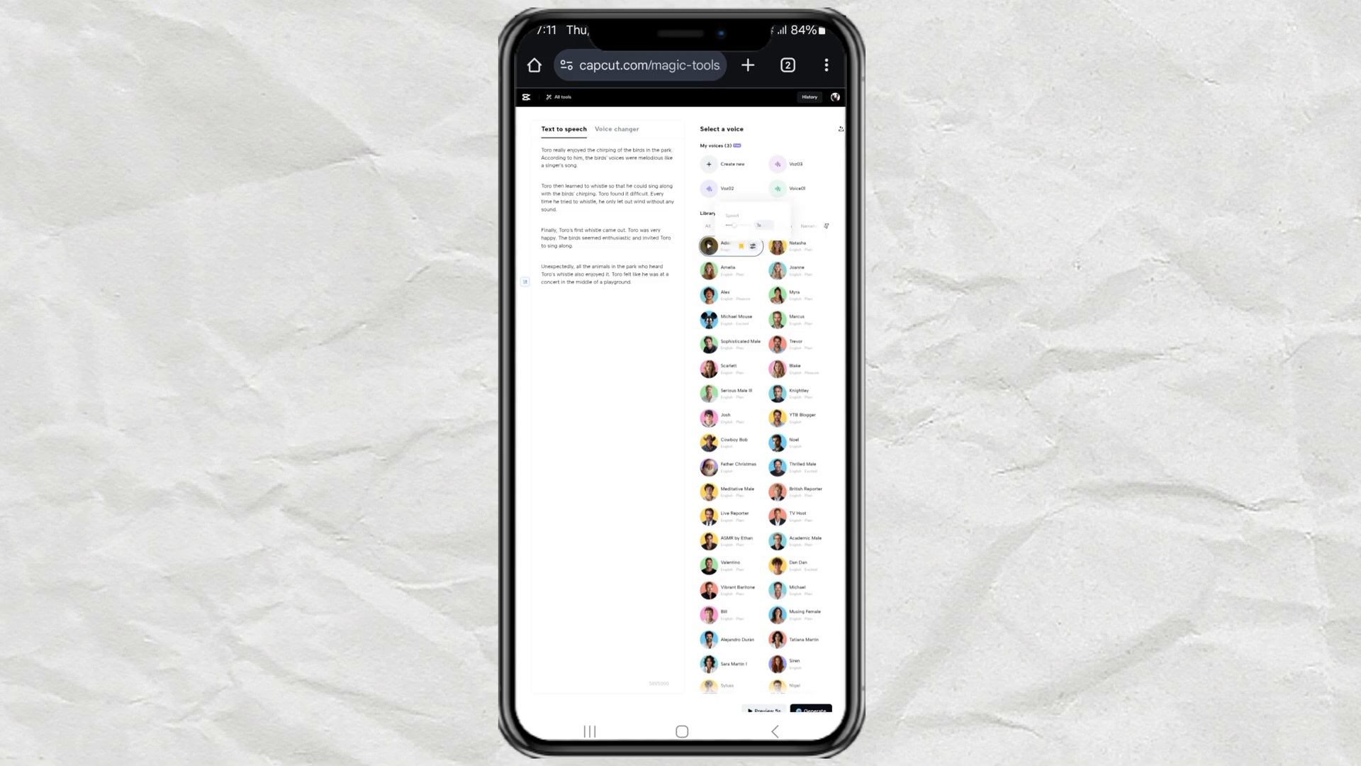
scroll("down", 3)
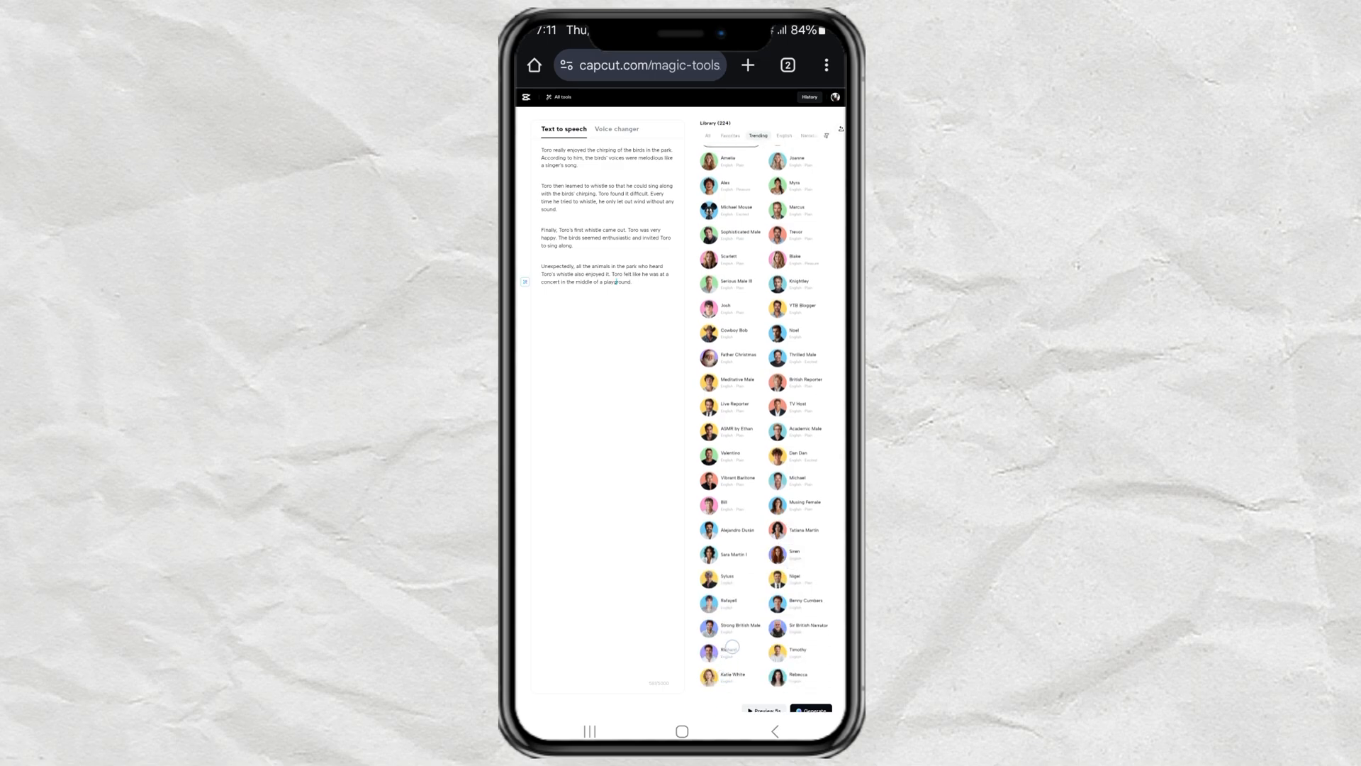
left_click(808, 711)
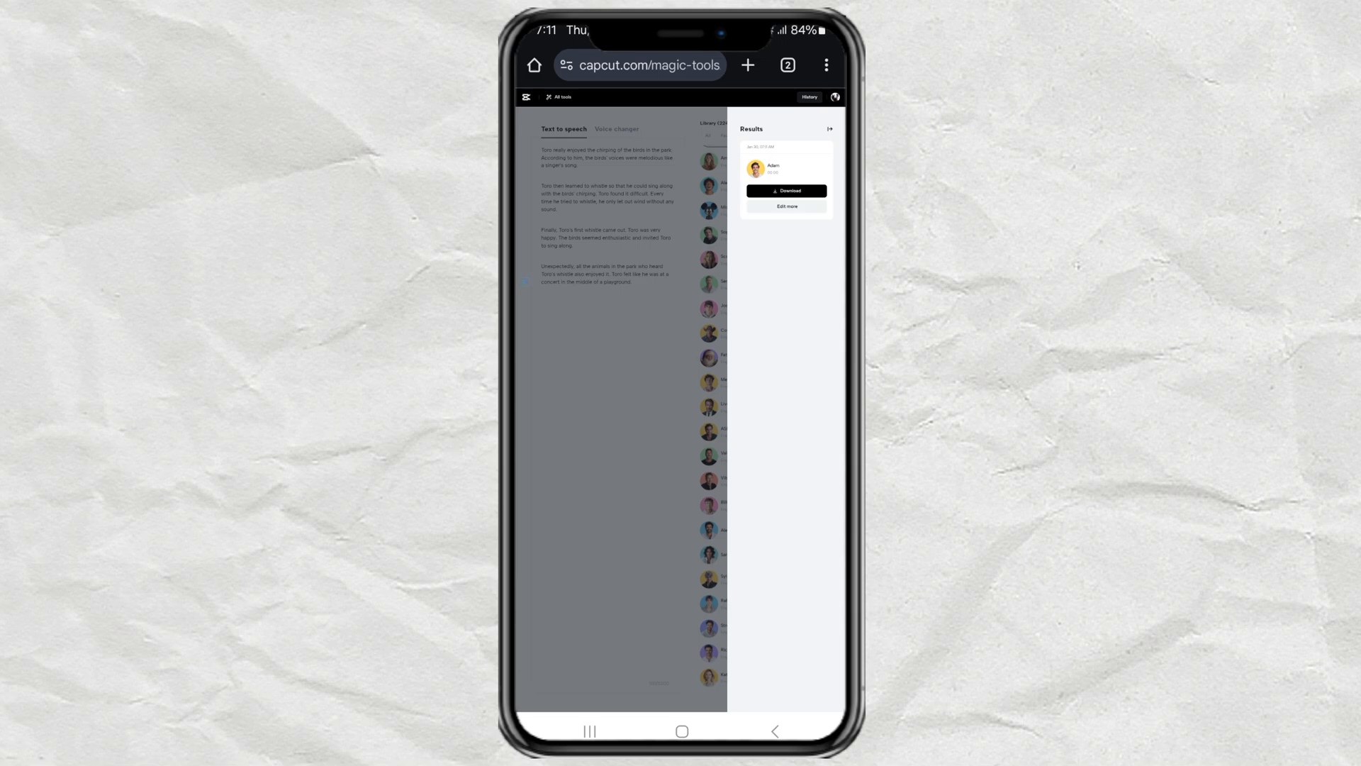
- Download the Adam voiceover from Results and play the 38-second audio file
left_click(787, 192)
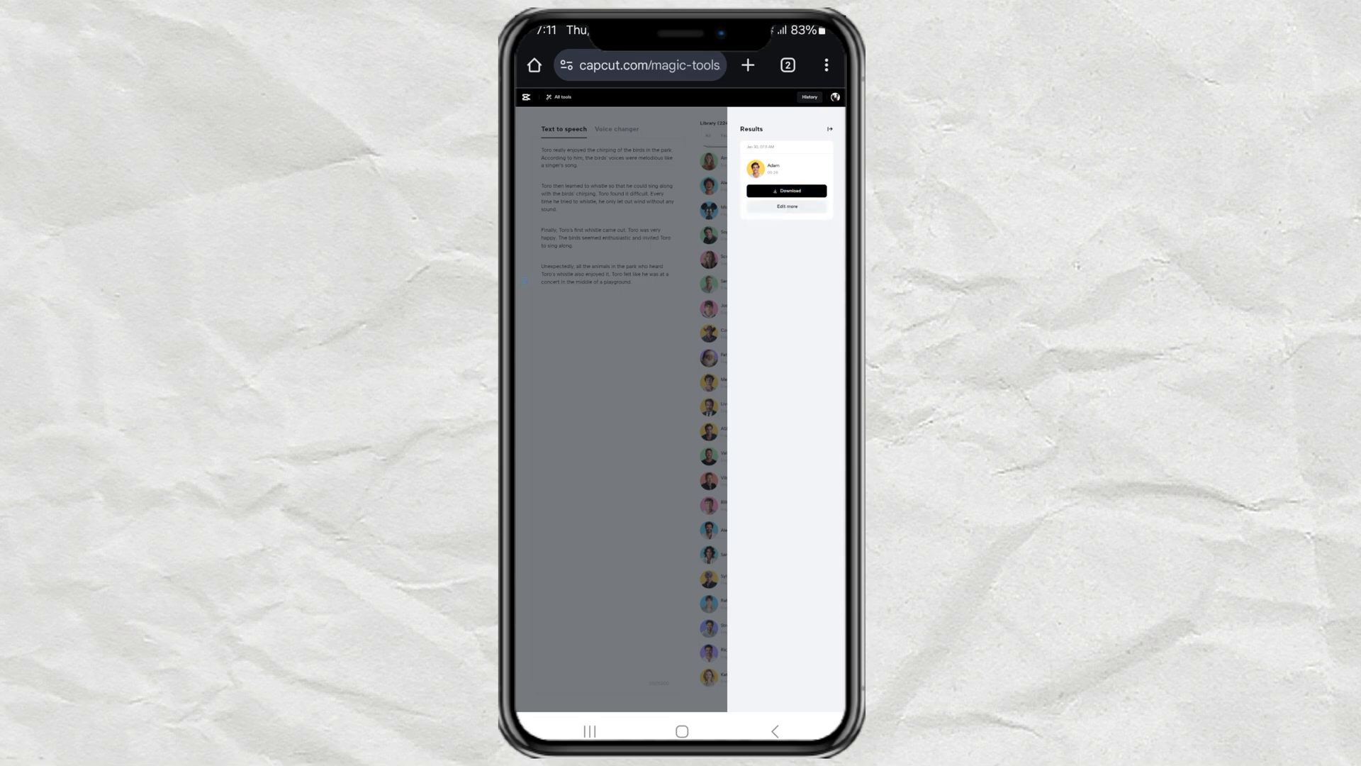
left_click(787, 190)
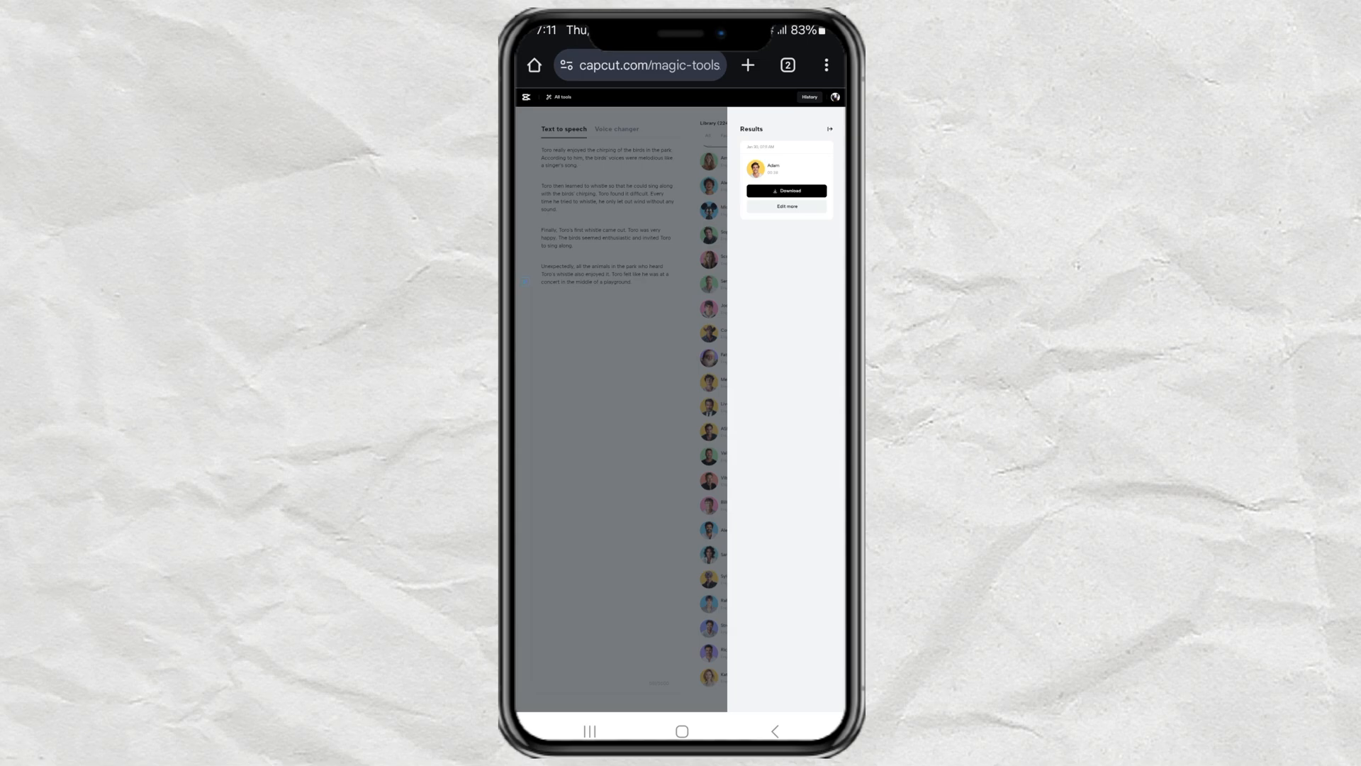
left_click(787, 192)
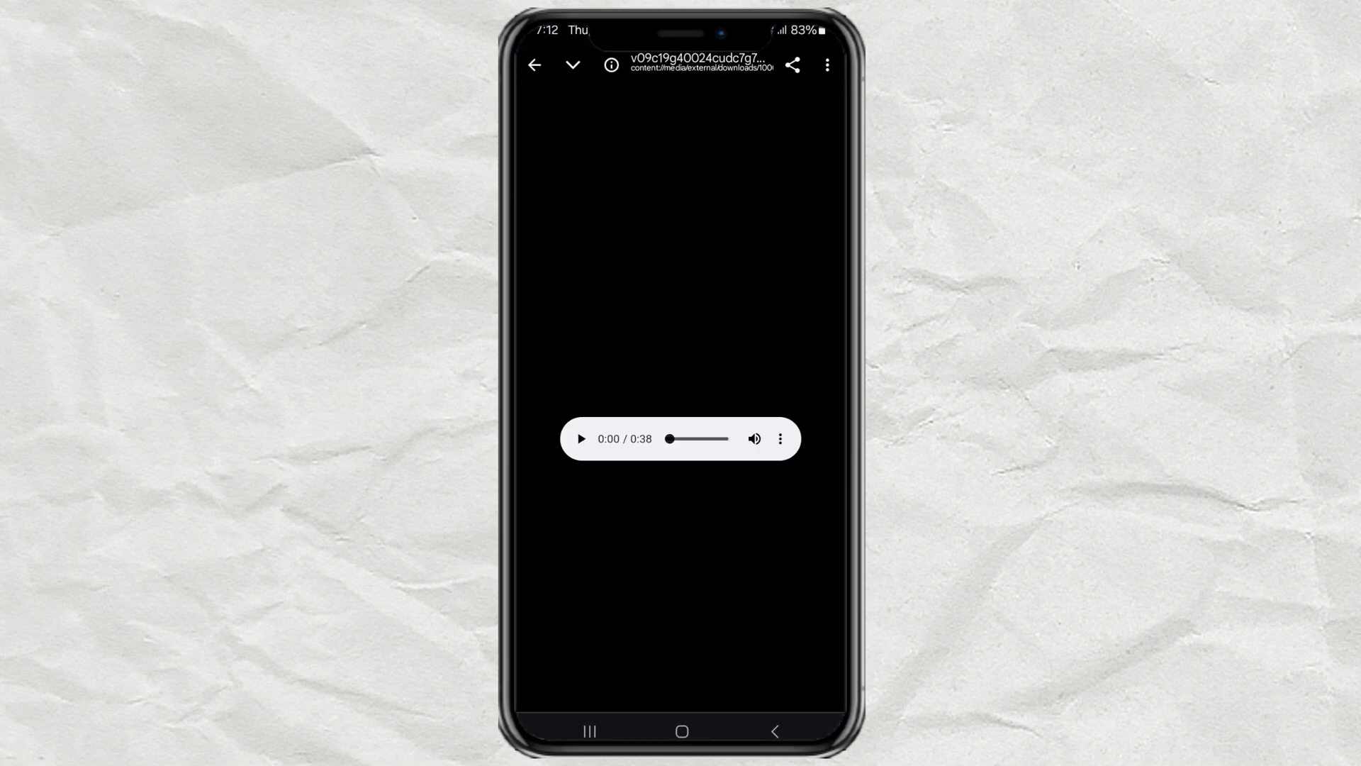
left_click(580, 438)
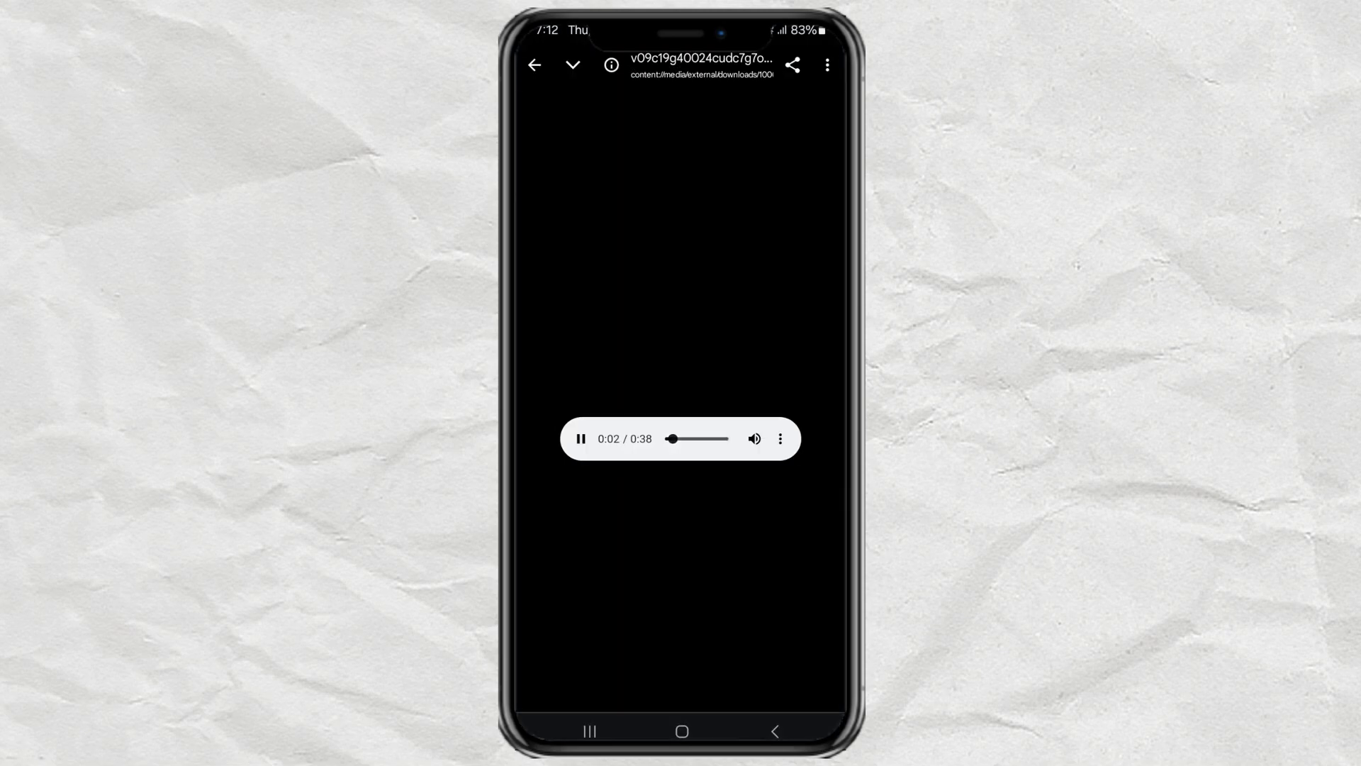